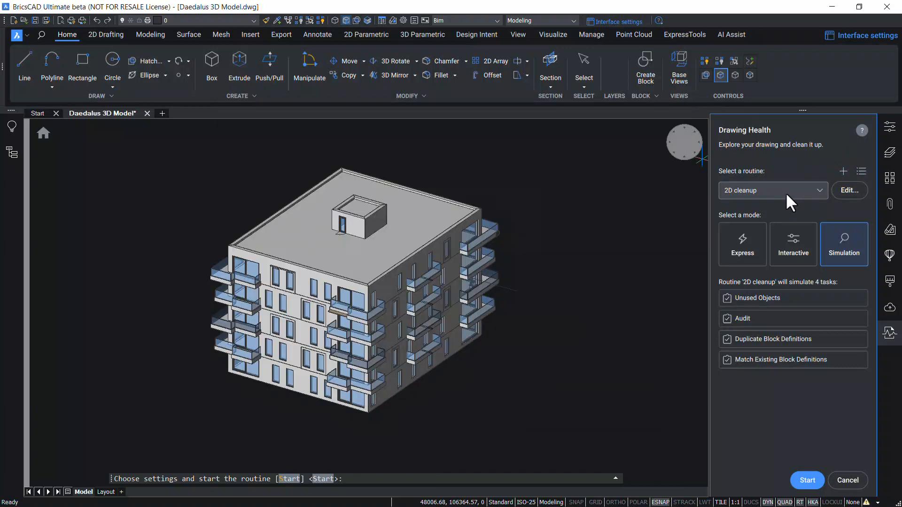
# Step: Select the 3D cleanup routine and review its five tasks in the routine editor
pyautogui.click(771, 190)
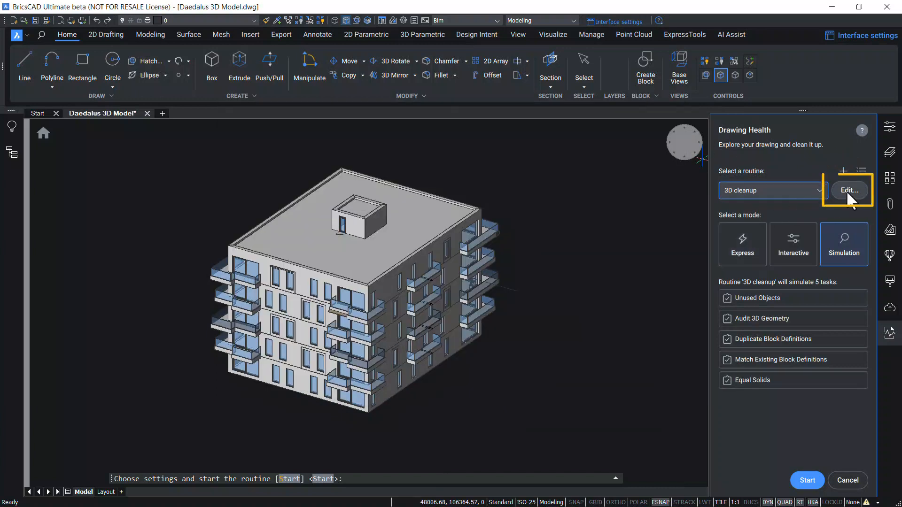
pyautogui.click(848, 190)
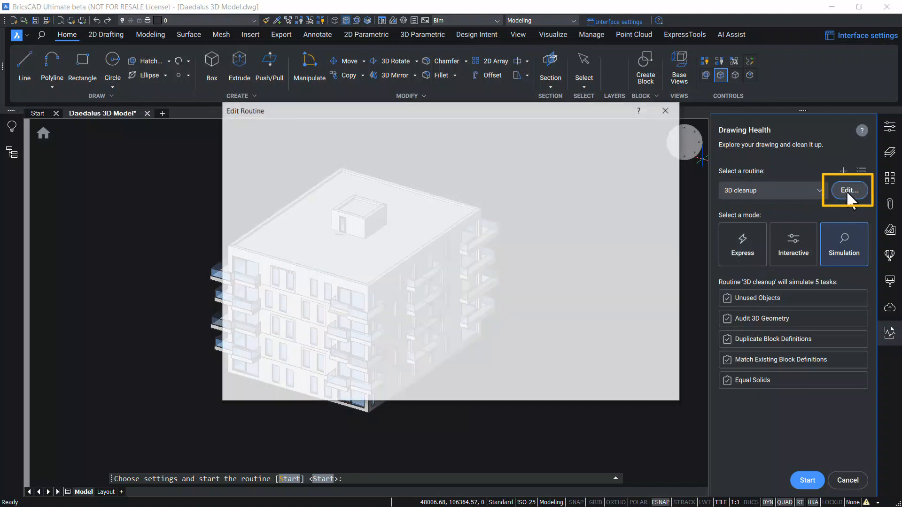
pyautogui.click(848, 190)
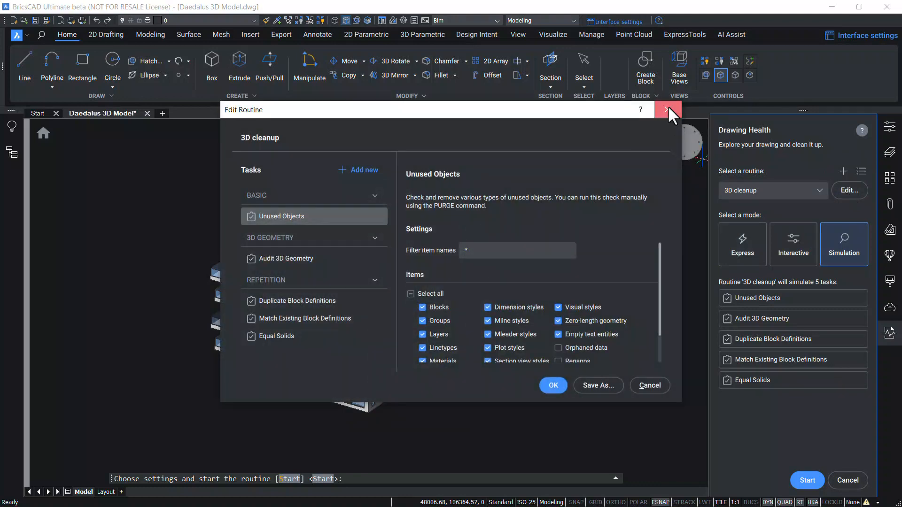
pyautogui.click(666, 109)
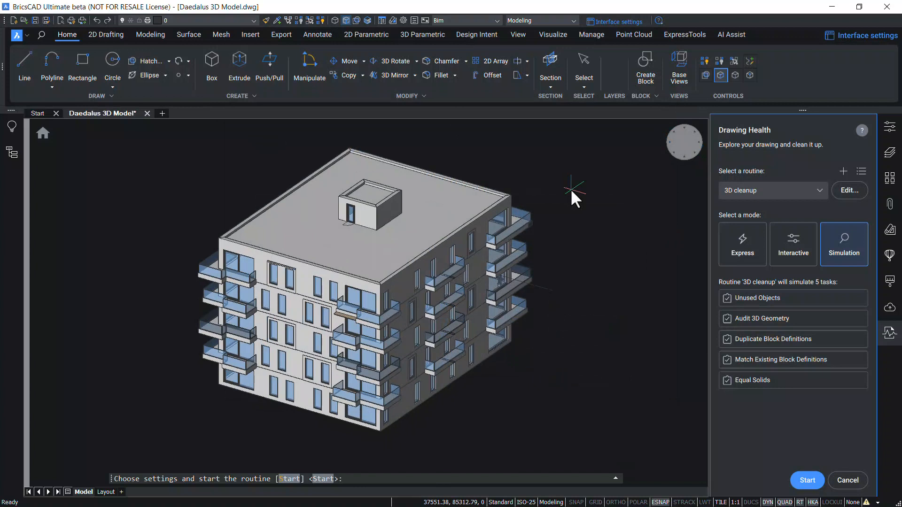
# Step: Keep 3D cleanup as the routine and switch it to Express mode
pyautogui.click(771, 191)
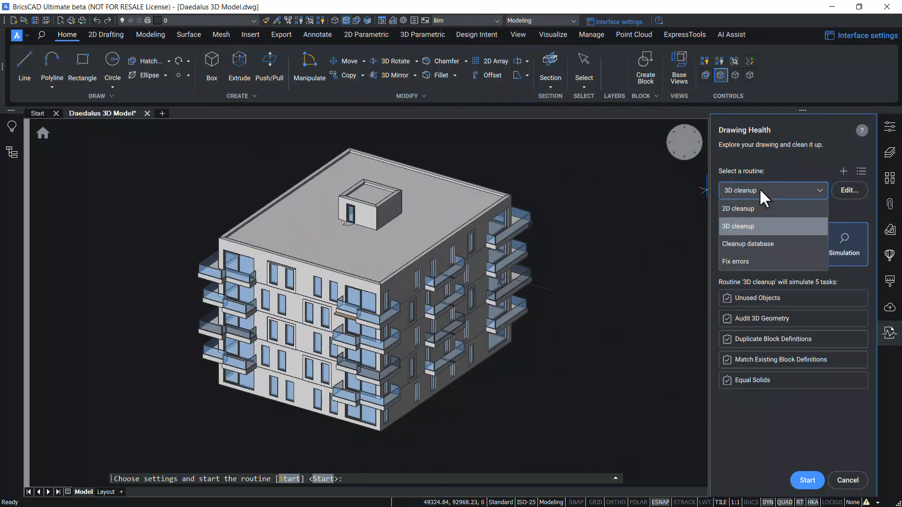
pyautogui.click(742, 226)
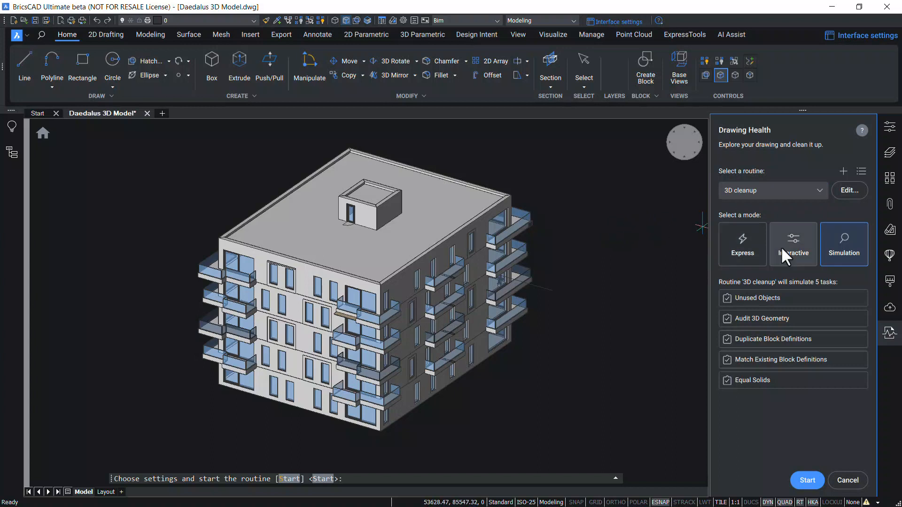
pyautogui.click(741, 244)
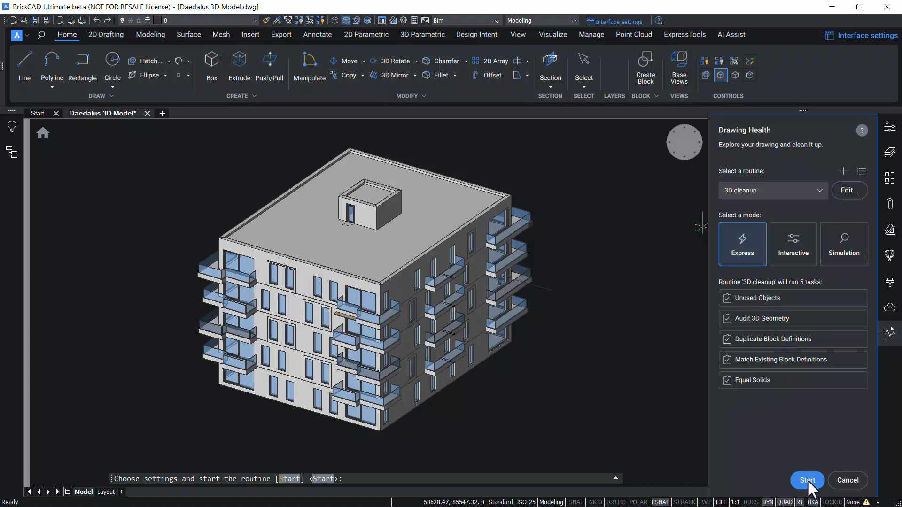
# Step: Run the Express 3D cleanup, removing 95 unused objects and 17 equal-solid groups, then finish
pyautogui.click(807, 480)
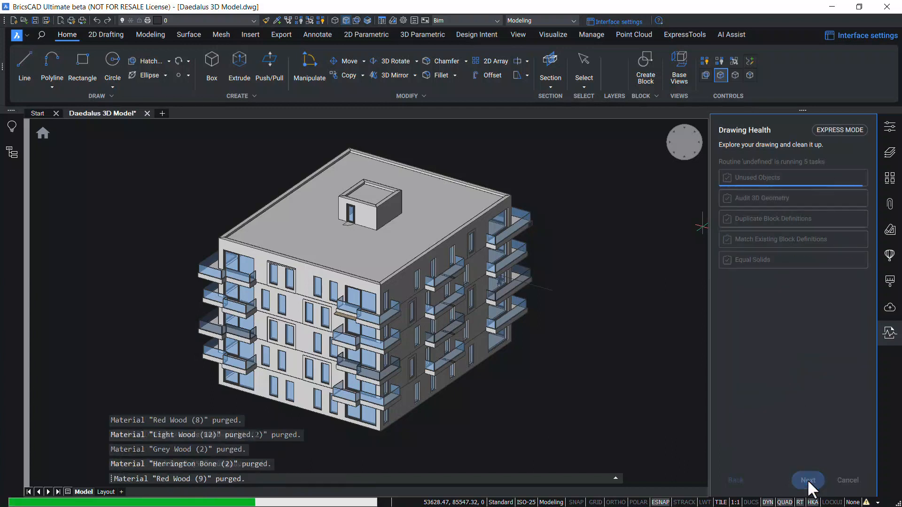
pyautogui.click(807, 480)
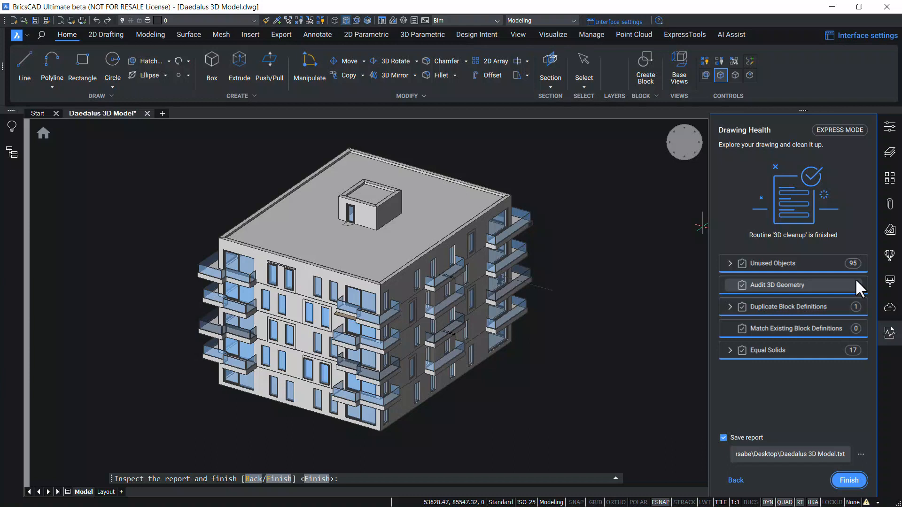
pyautogui.moveTo(858, 322)
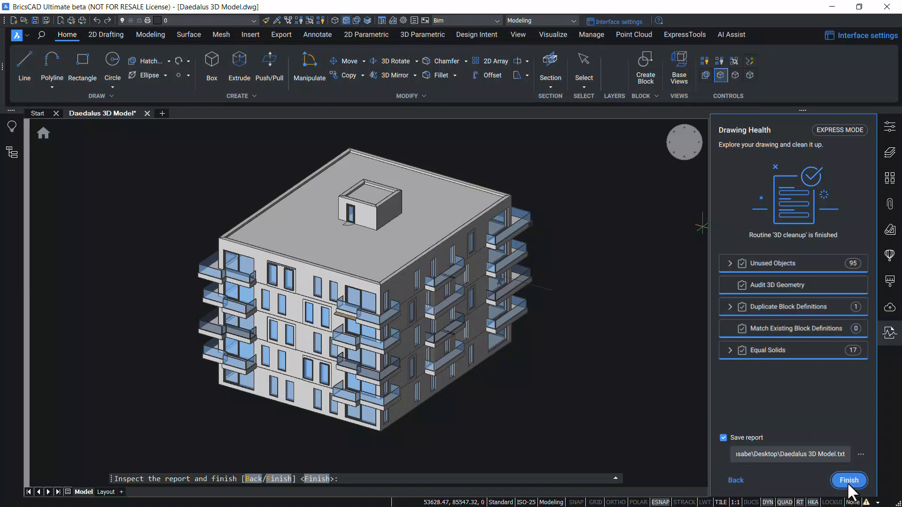
pyautogui.click(848, 480)
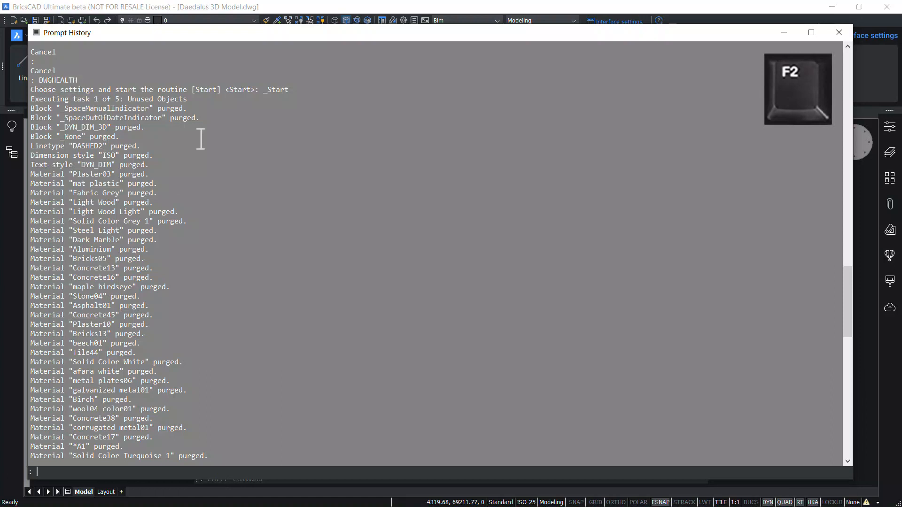
pyautogui.moveTo(11, 124)
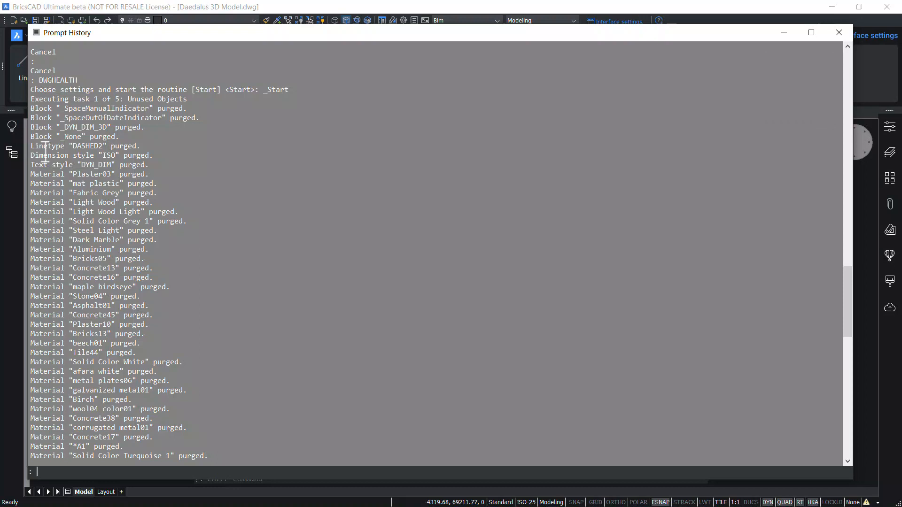
pyautogui.moveTo(215, 257)
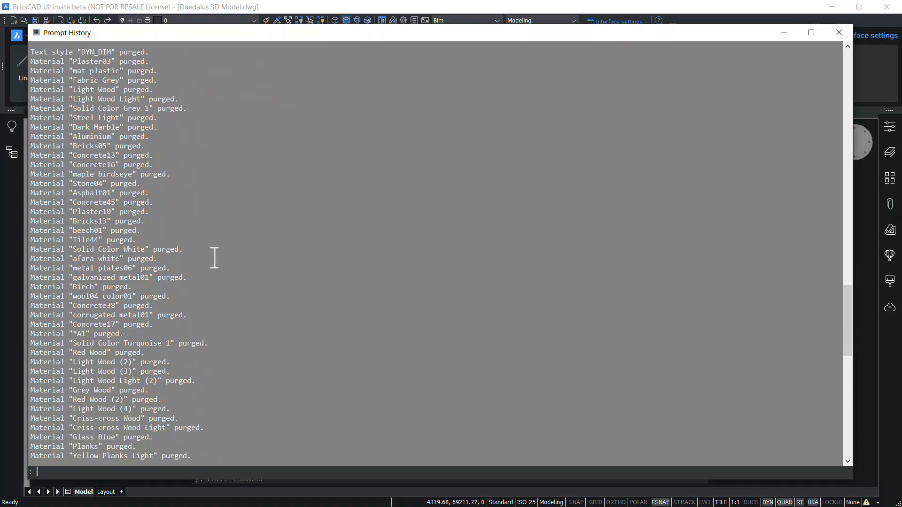
# Step: Scroll through the purge log of removed blocks, styles and materials
pyautogui.scroll(-3)
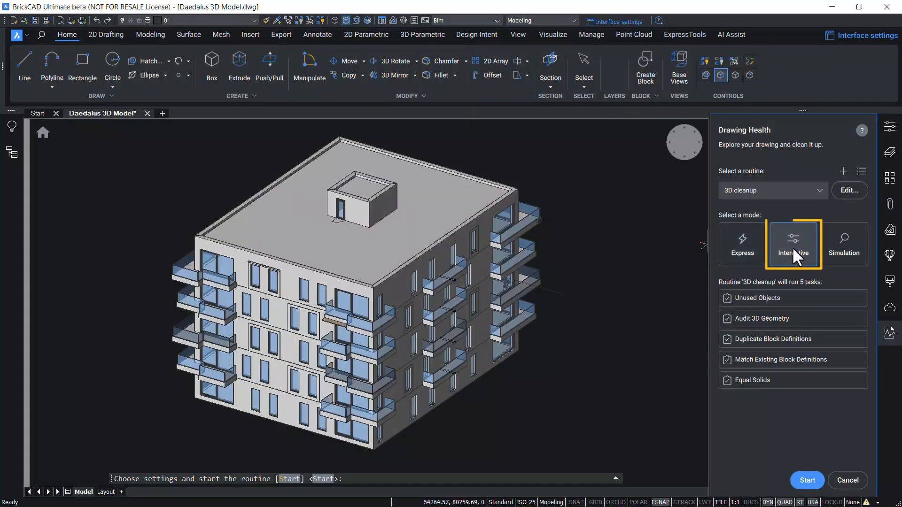
# Step: Start the 3D cleanup in Interactive mode, reaching the 95 unused items list
pyautogui.click(793, 243)
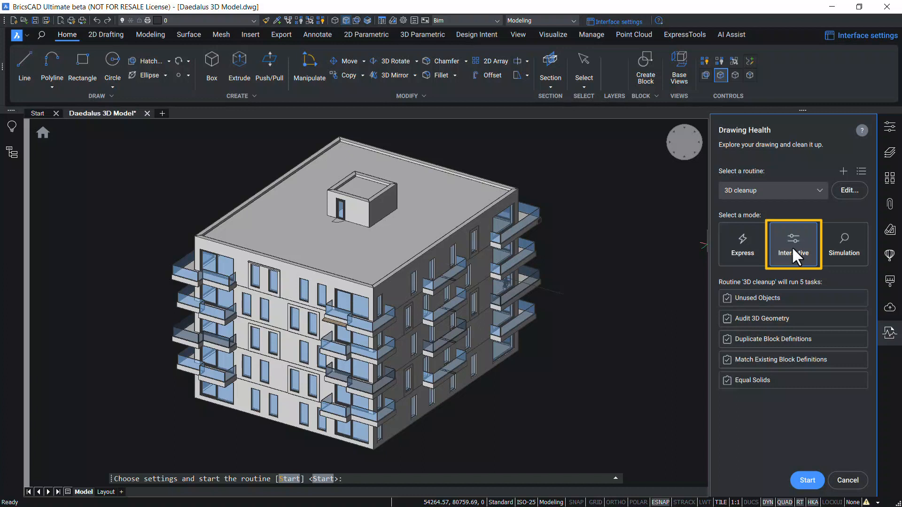
pyautogui.moveTo(797, 259)
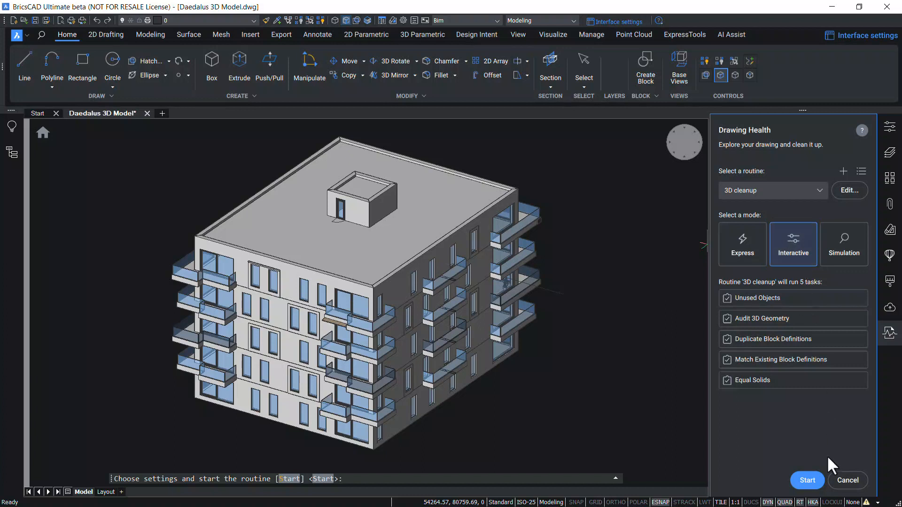
pyautogui.click(807, 480)
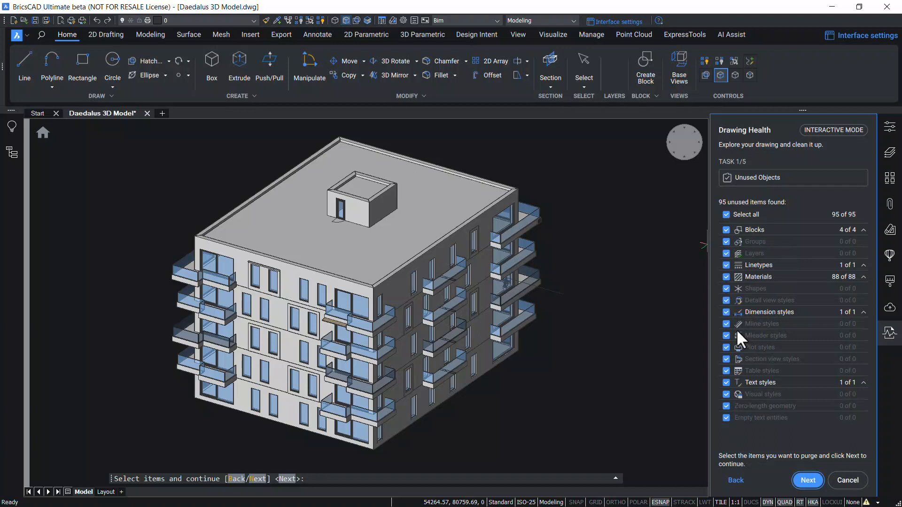
pyautogui.moveTo(799, 374)
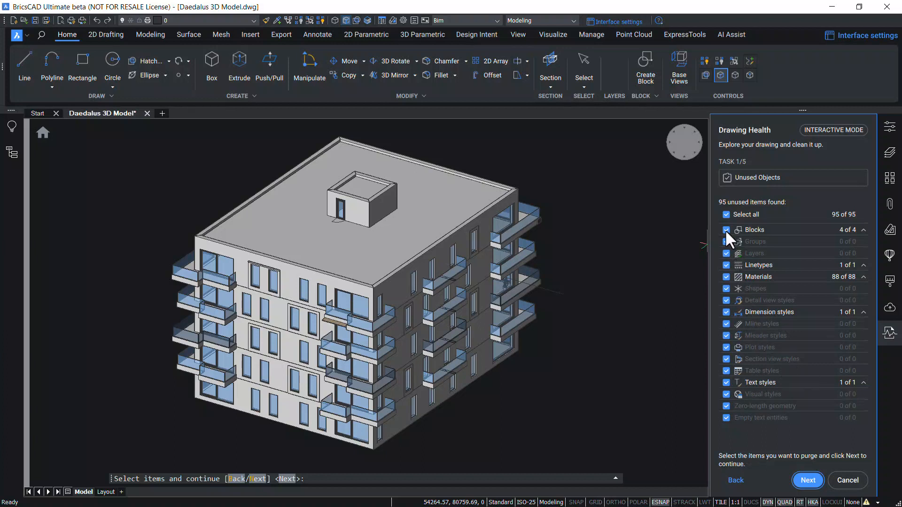
# Step: Purge 91 unused objects while keeping the four blocks, advancing to Audit 3D Geometry
pyautogui.click(725, 230)
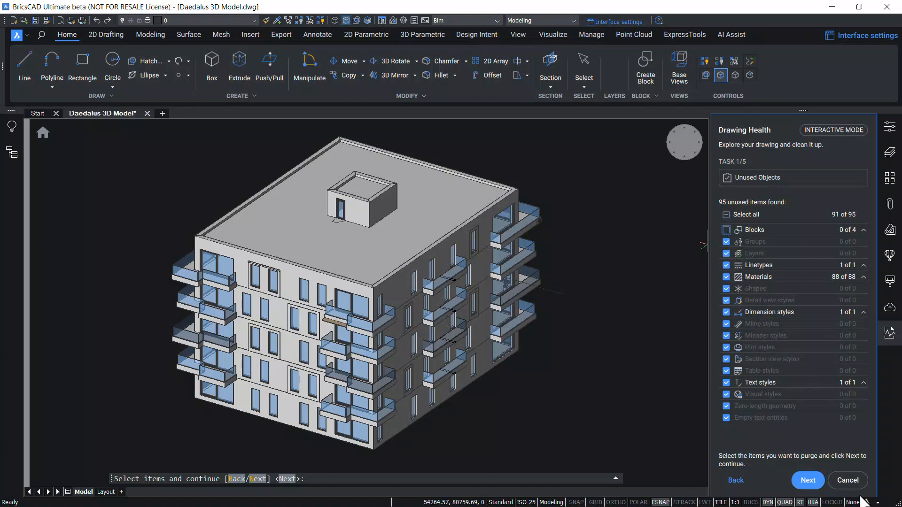
pyautogui.click(807, 480)
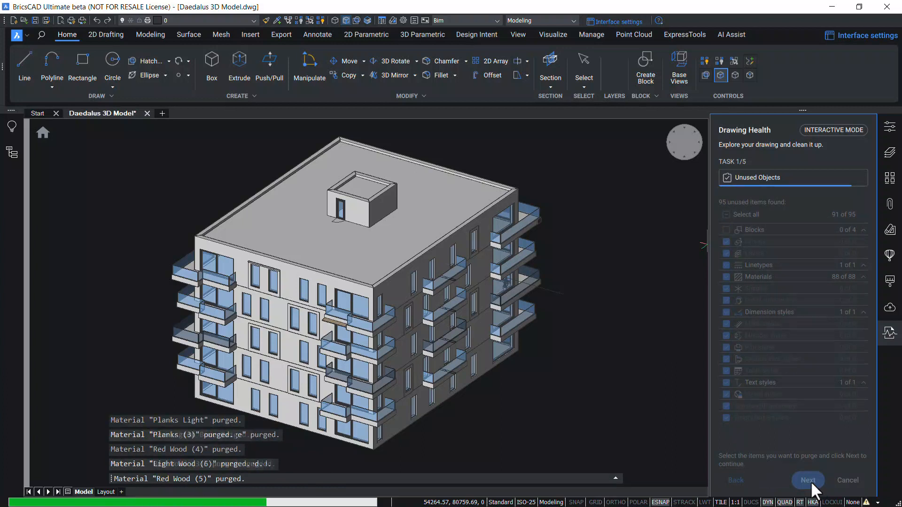
pyautogui.click(807, 481)
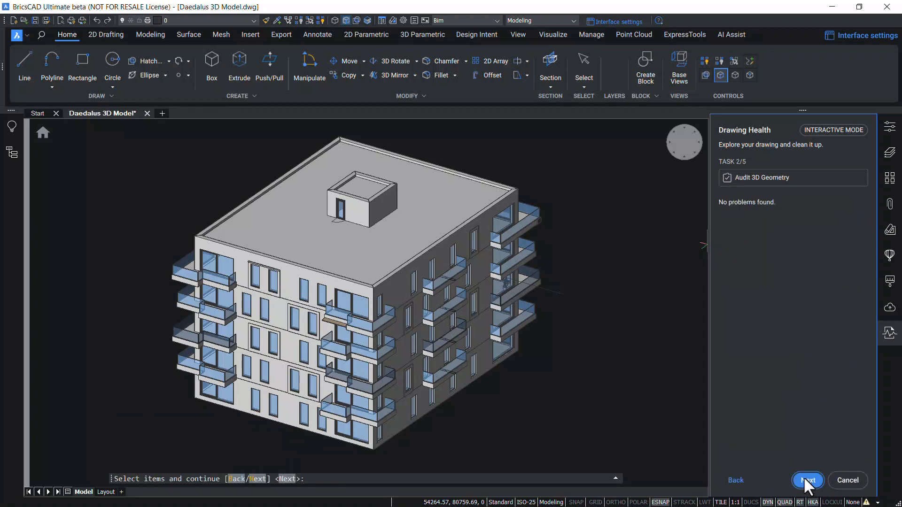
# Step: Merge the three duplicate blocks and advance past the no-match task to Equal Solids
pyautogui.click(807, 480)
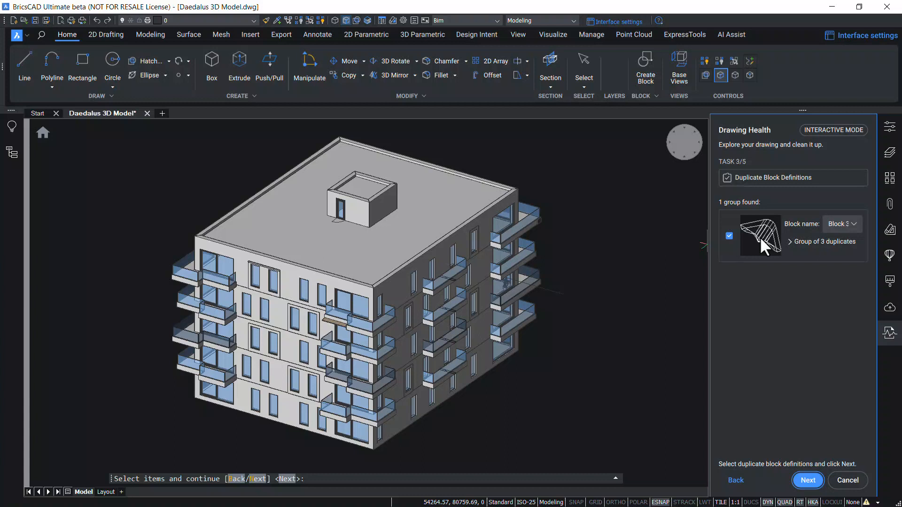
pyautogui.click(807, 480)
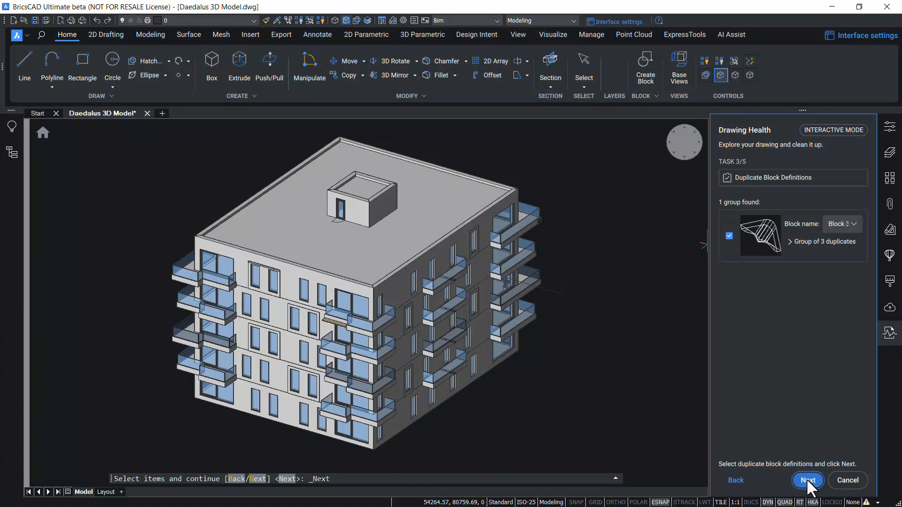
pyautogui.click(807, 480)
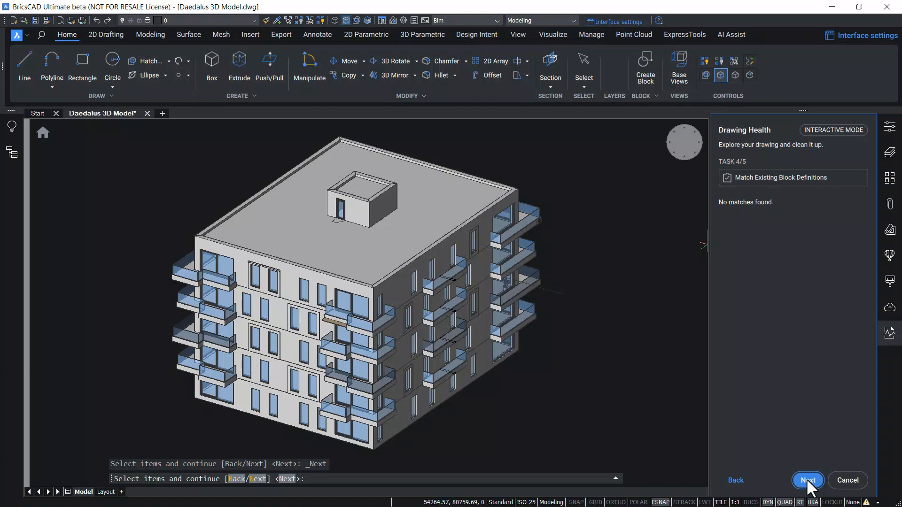
pyautogui.click(807, 480)
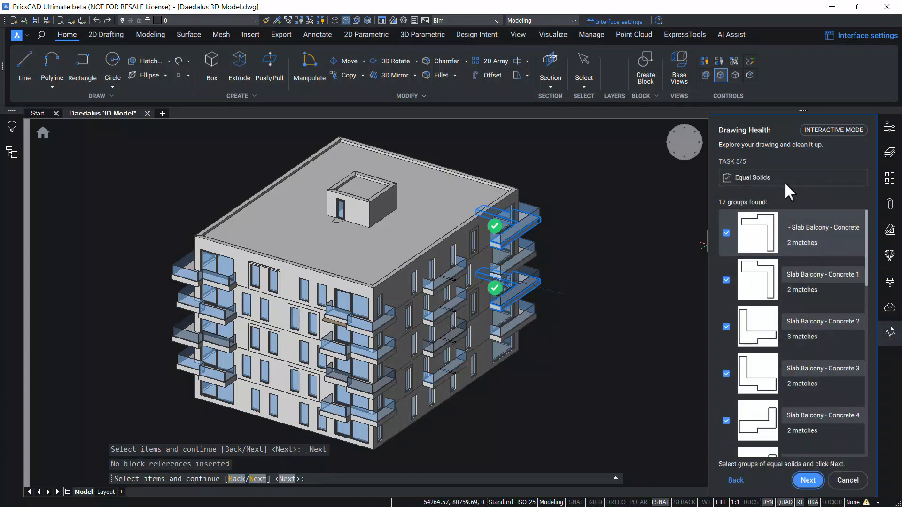
# Step: Apply the 17 equal-solid groups as new block definitions and finish the cleanup
pyautogui.scroll(-3)
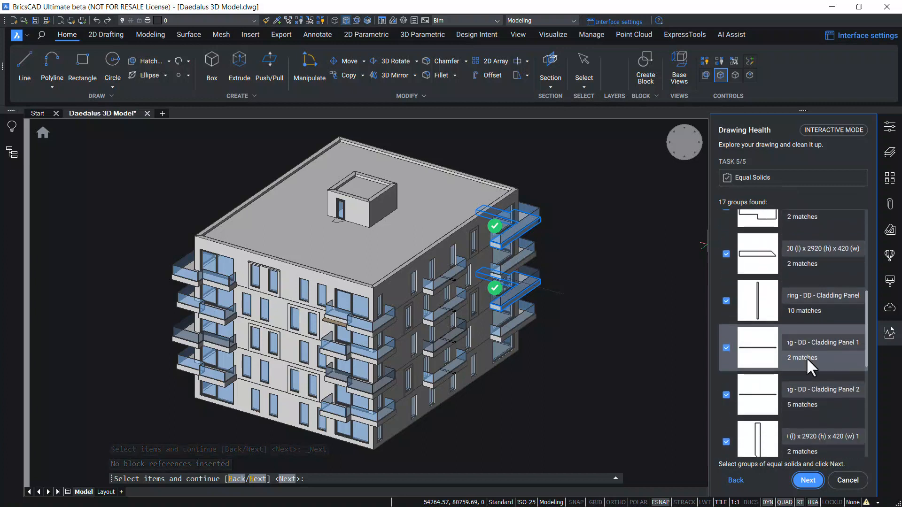
pyautogui.scroll(-3)
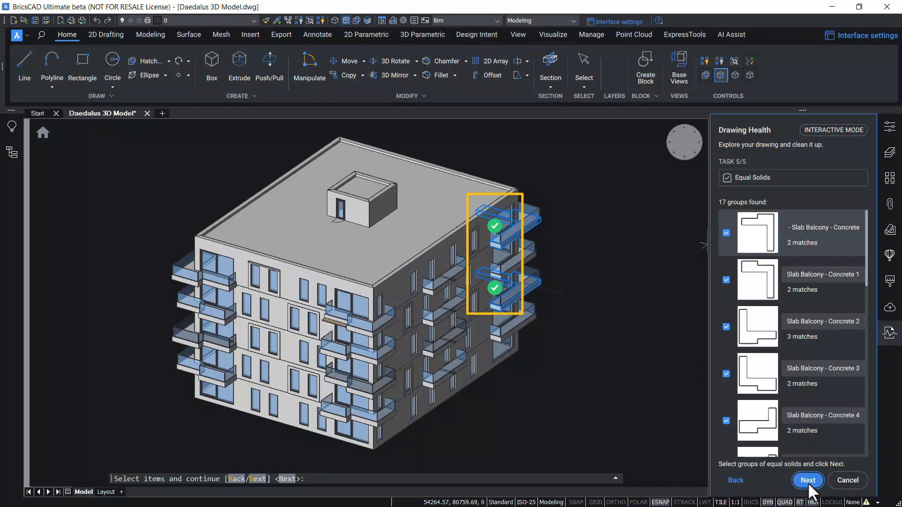
pyautogui.click(807, 480)
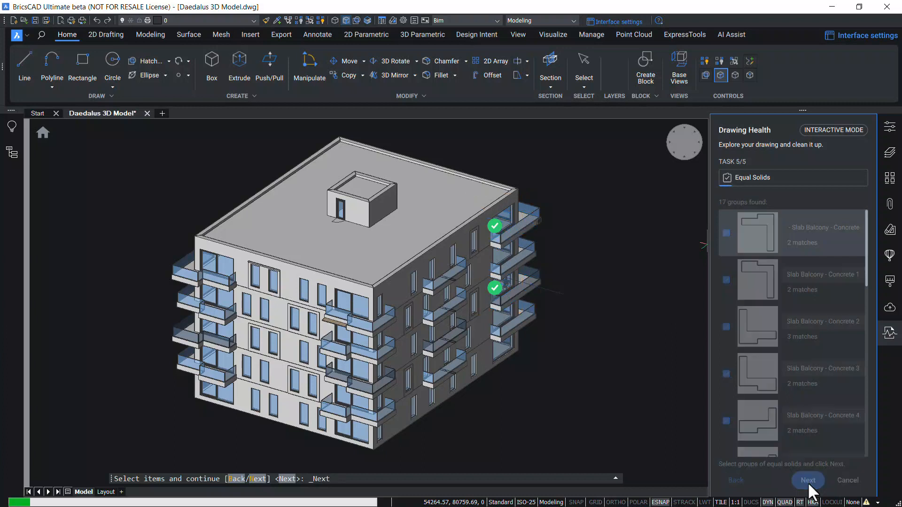
pyautogui.click(807, 480)
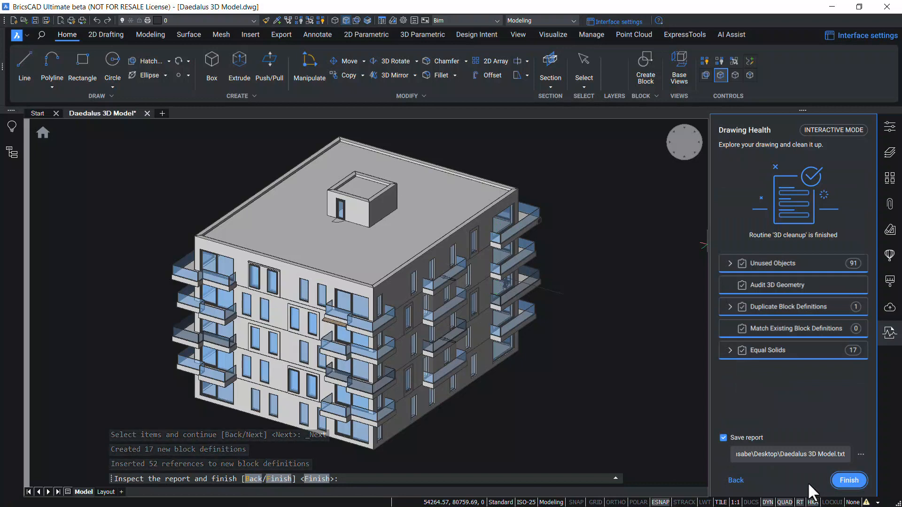
pyautogui.click(848, 480)
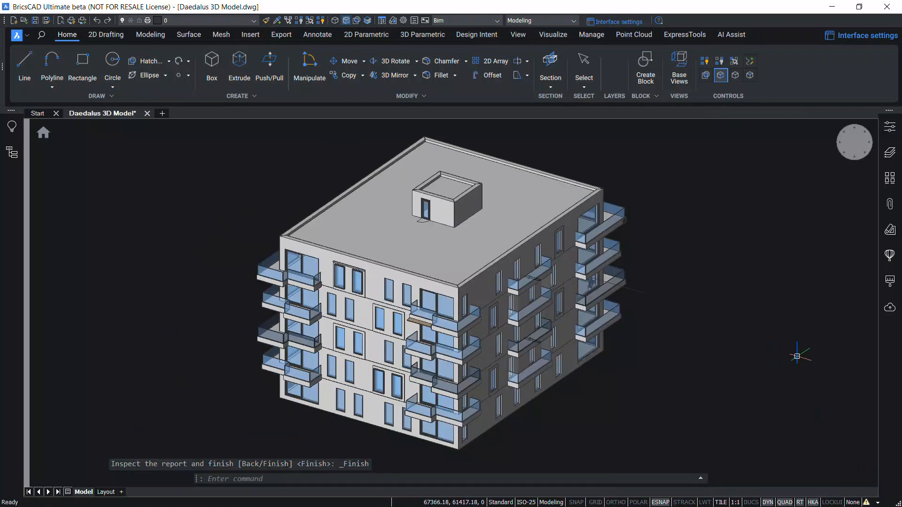
# Step: Set the 3D cleanup routine to Simulation mode and start the simulated run
pyautogui.click(843, 243)
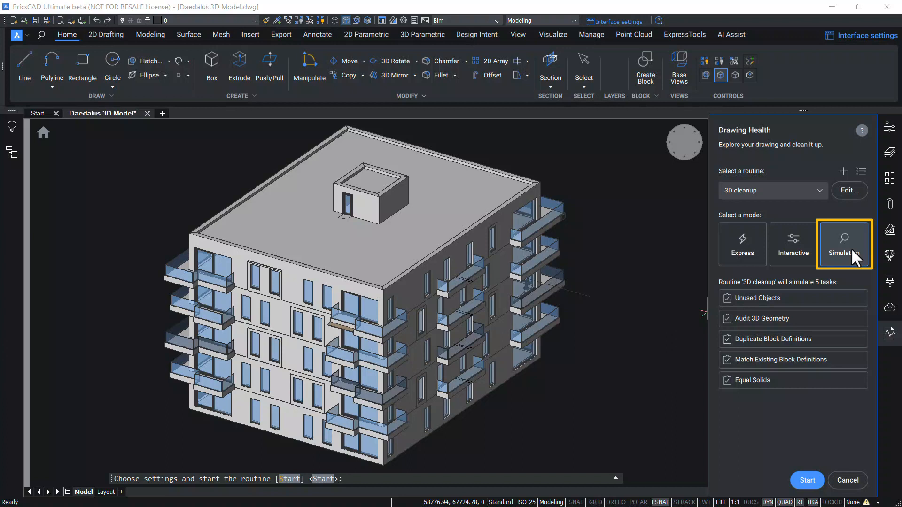
pyautogui.moveTo(856, 257)
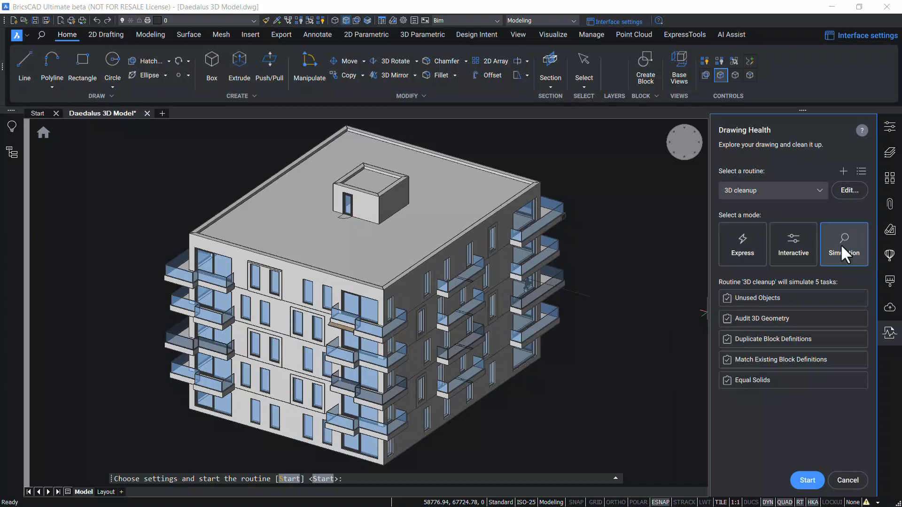
pyautogui.click(844, 243)
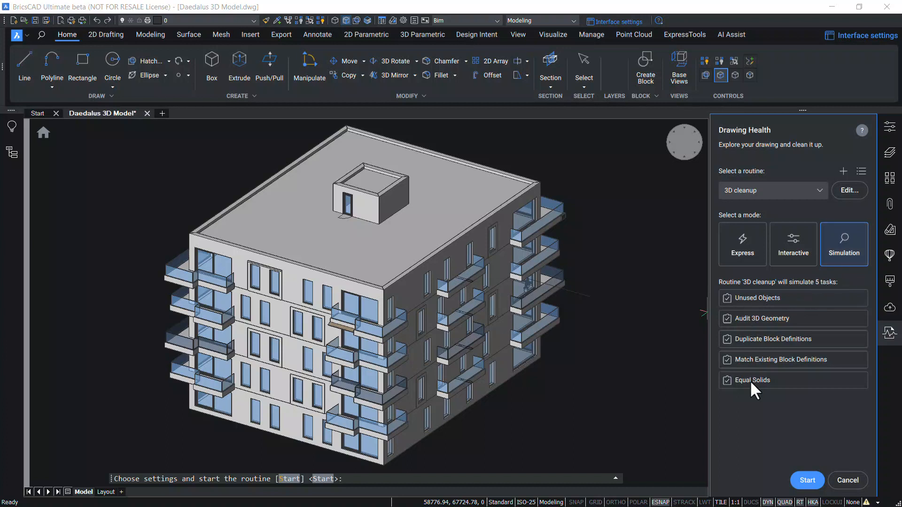
pyautogui.moveTo(774, 282)
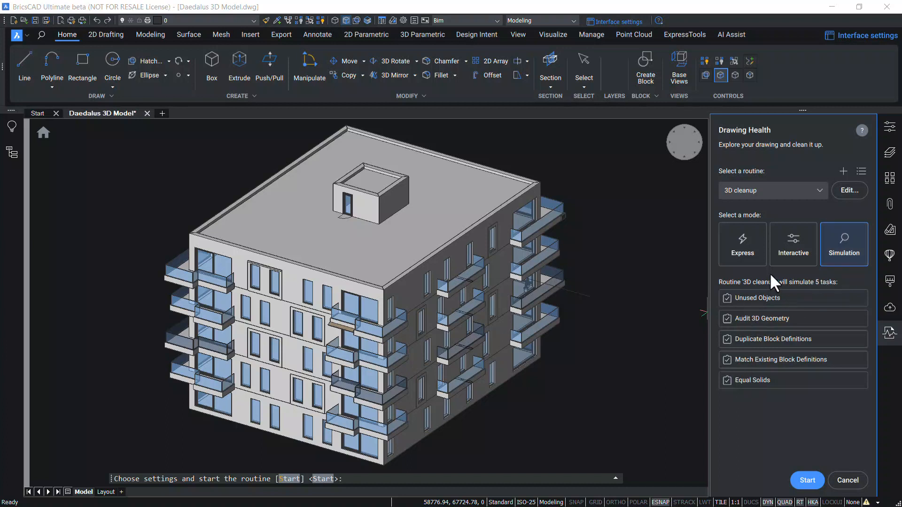
pyautogui.click(792, 244)
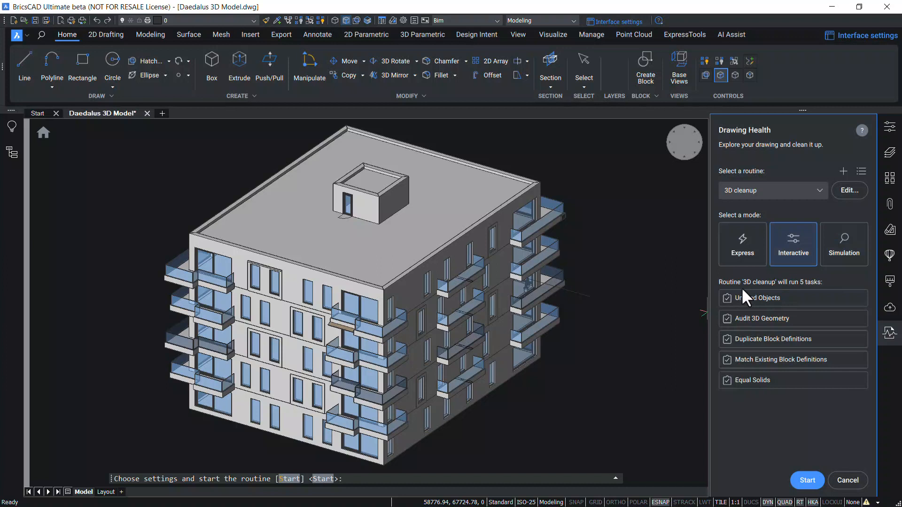
pyautogui.moveTo(779, 316)
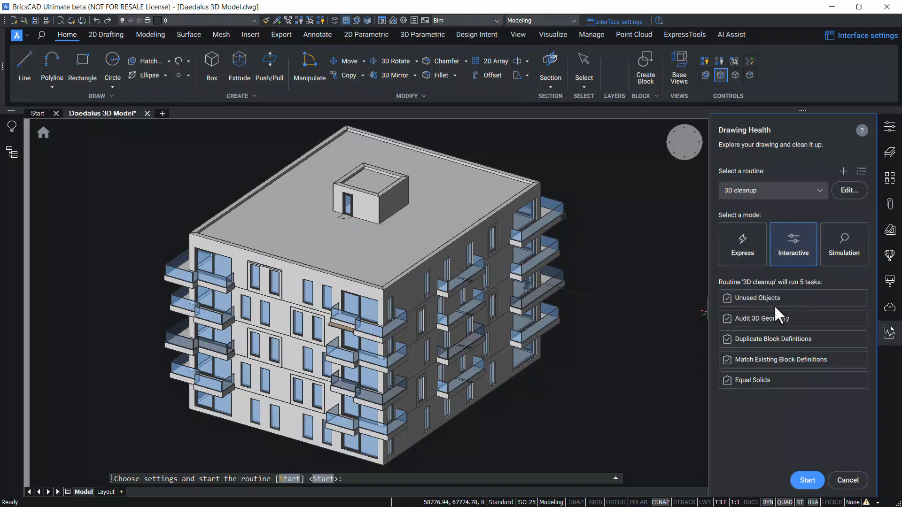
pyautogui.click(844, 243)
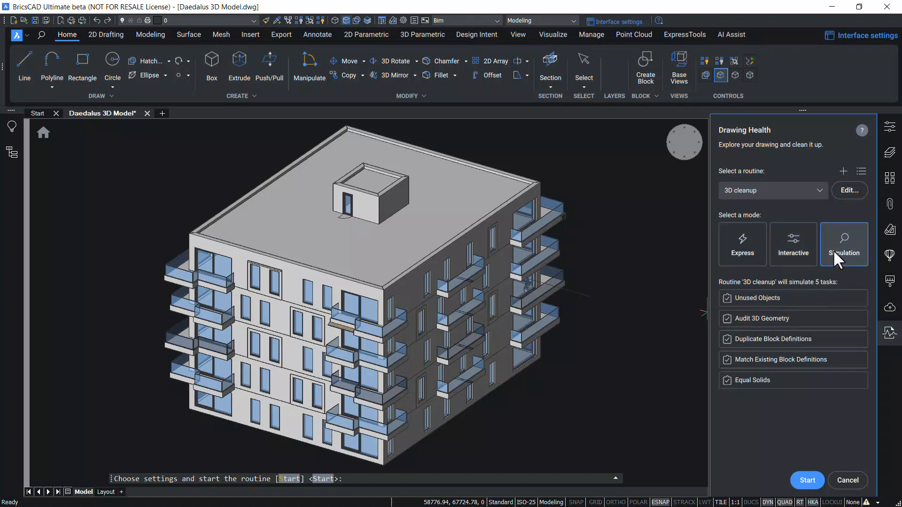
pyautogui.click(844, 244)
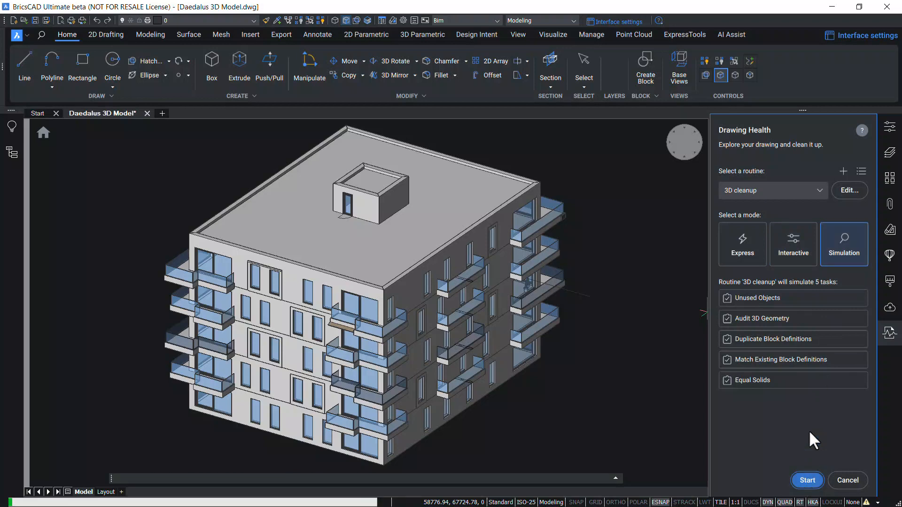
# Step: Review the simulation report (96 unused objects, 17 equal solids) and finish
pyautogui.click(806, 480)
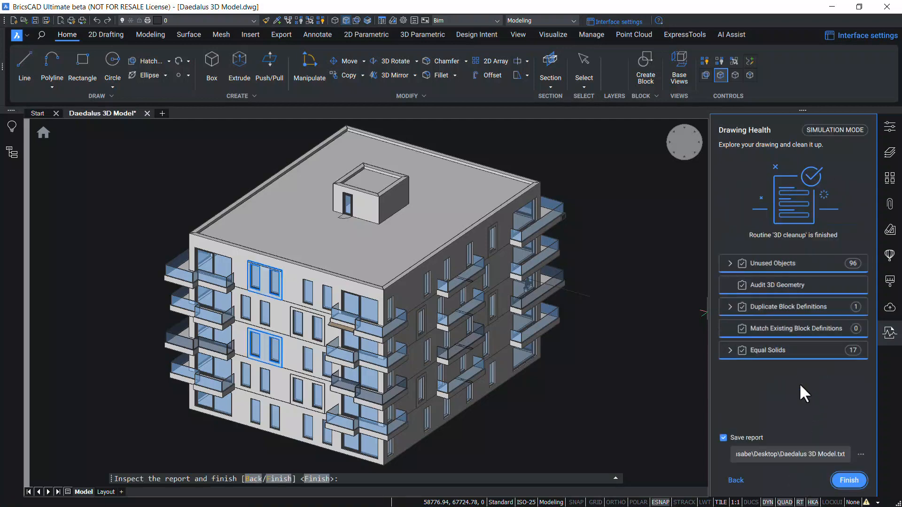
pyautogui.click(789, 455)
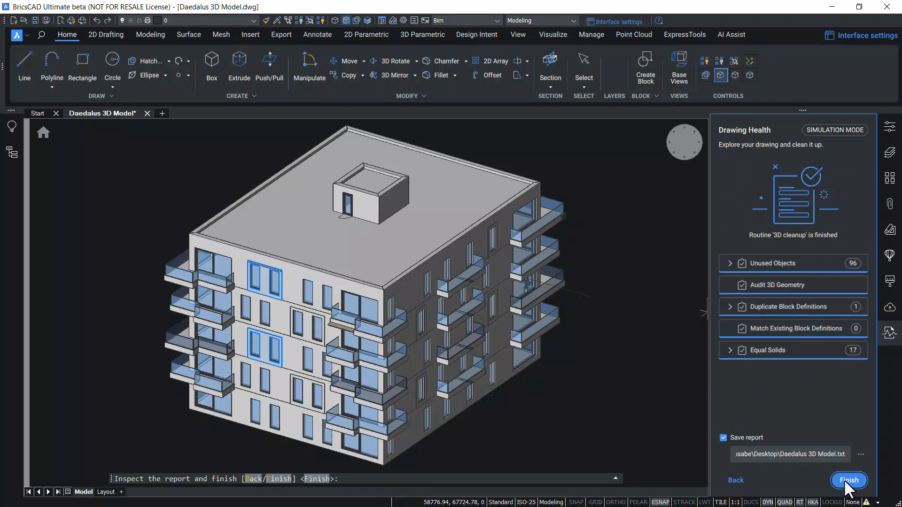
pyautogui.click(848, 480)
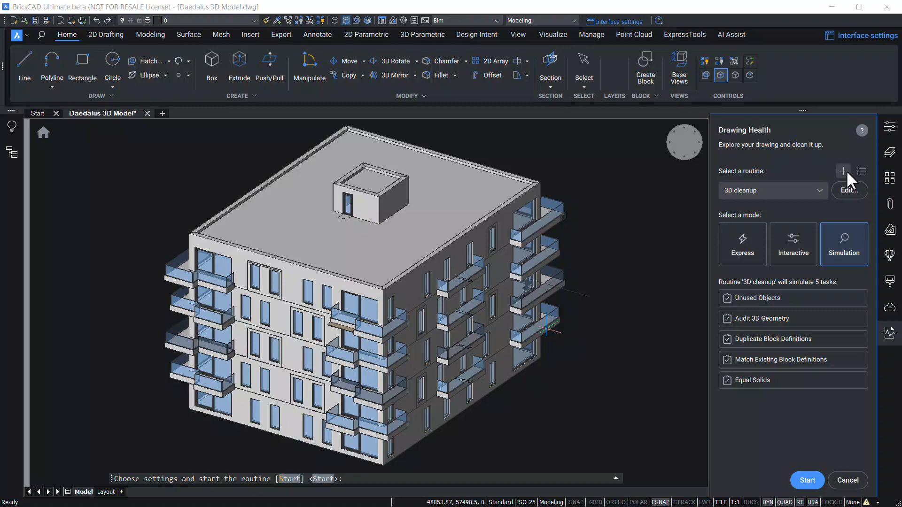
# Step: Start a new custom cleanup routine and show its list of addable tasks
pyautogui.click(849, 191)
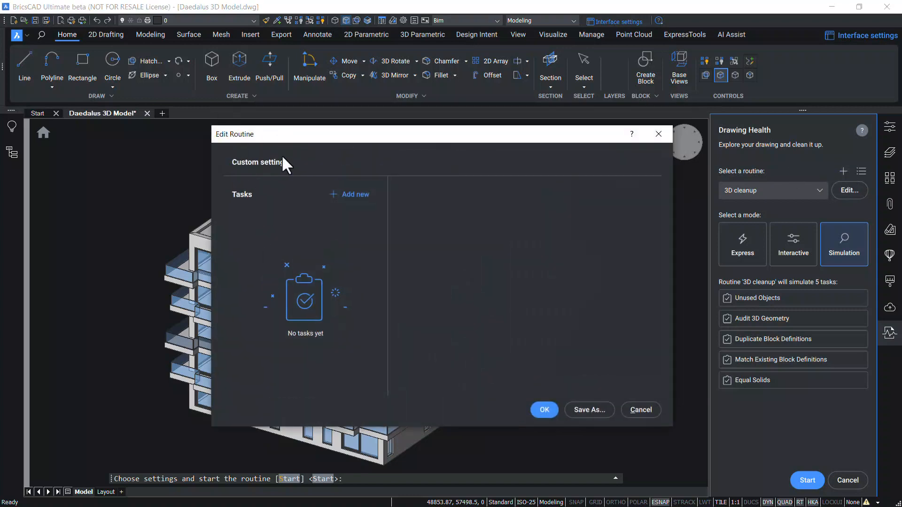
pyautogui.moveTo(287, 210)
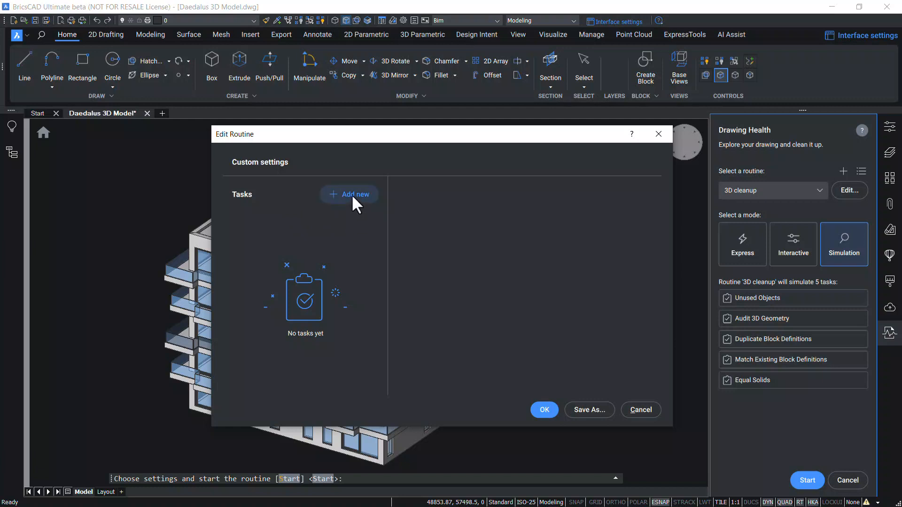
pyautogui.click(349, 194)
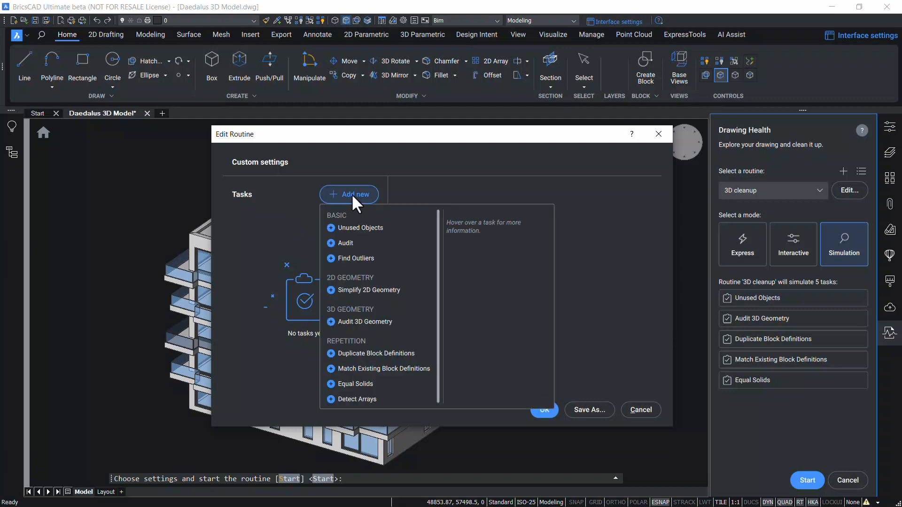
pyautogui.moveTo(374, 354)
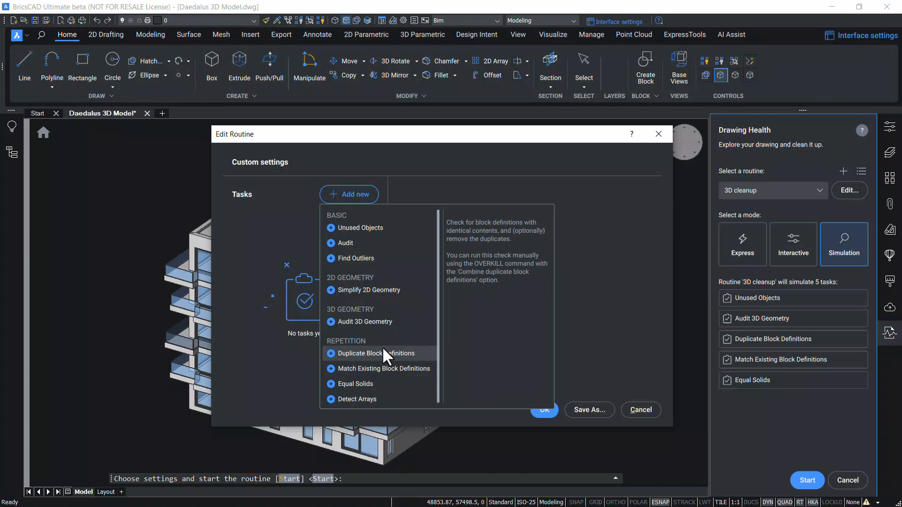
pyautogui.moveTo(364, 322)
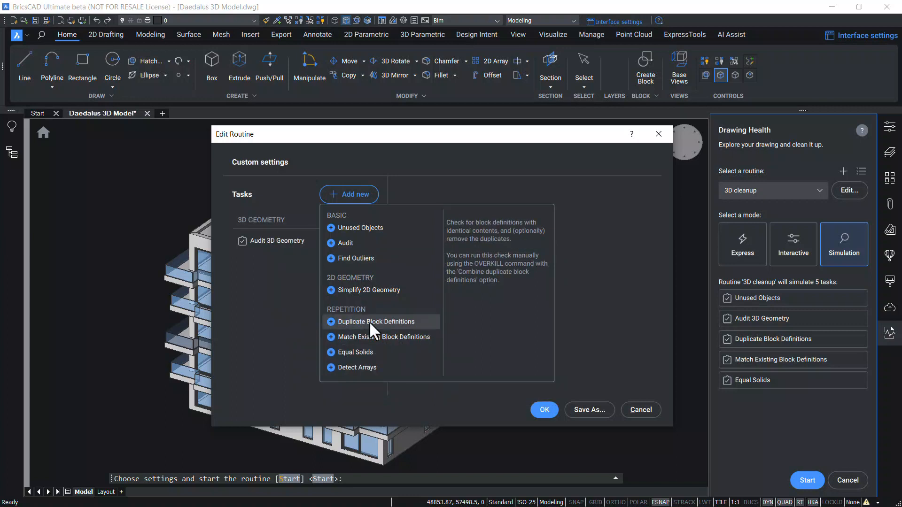
pyautogui.moveTo(355, 352)
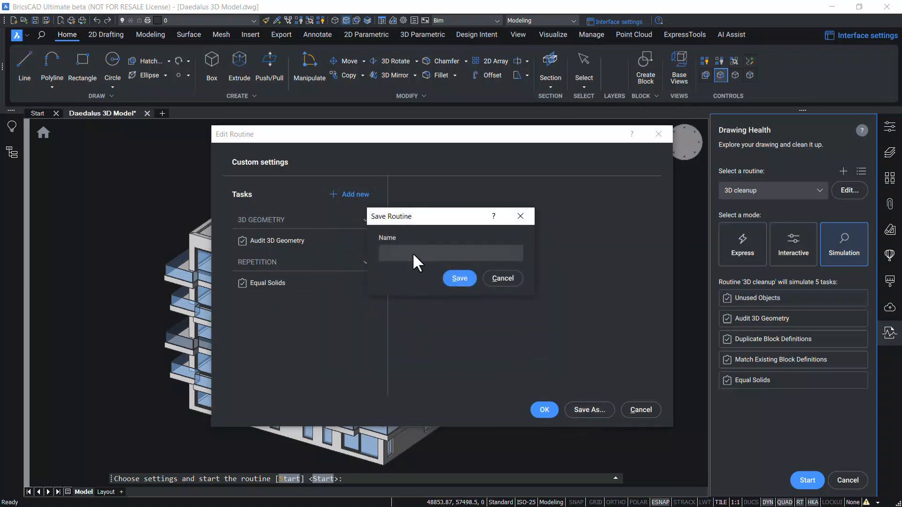
# Step: Save the Audit 3D Geometry and Equal Solids routine as '3D Routine' and confirm
pyautogui.click(451, 253)
pyautogui.write('3D Routine')
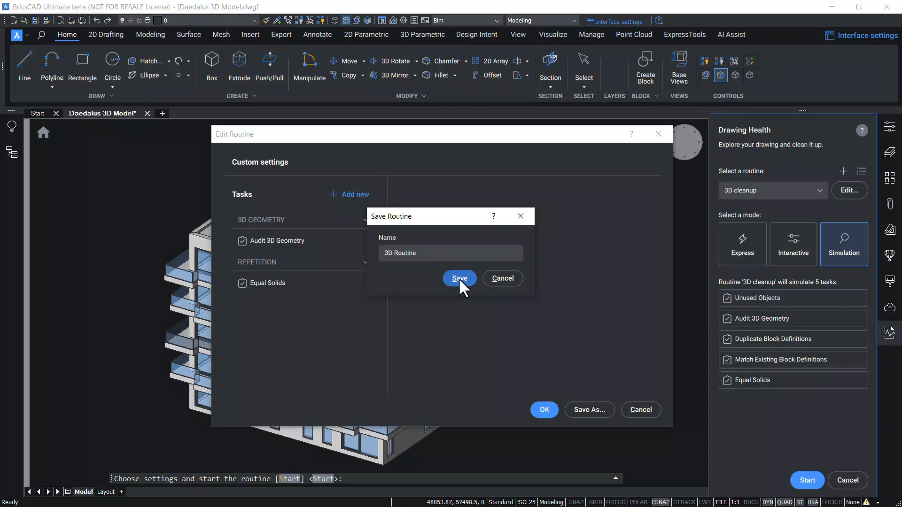
pyautogui.click(459, 279)
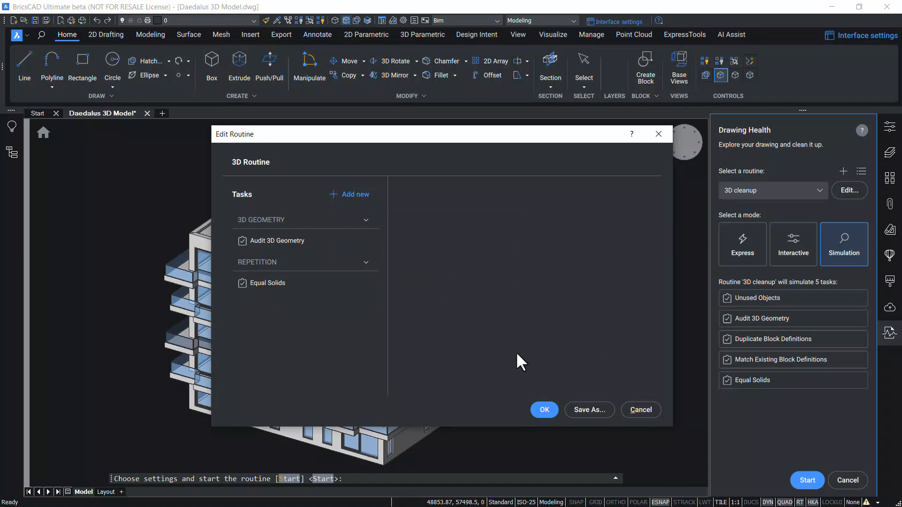
pyautogui.click(543, 409)
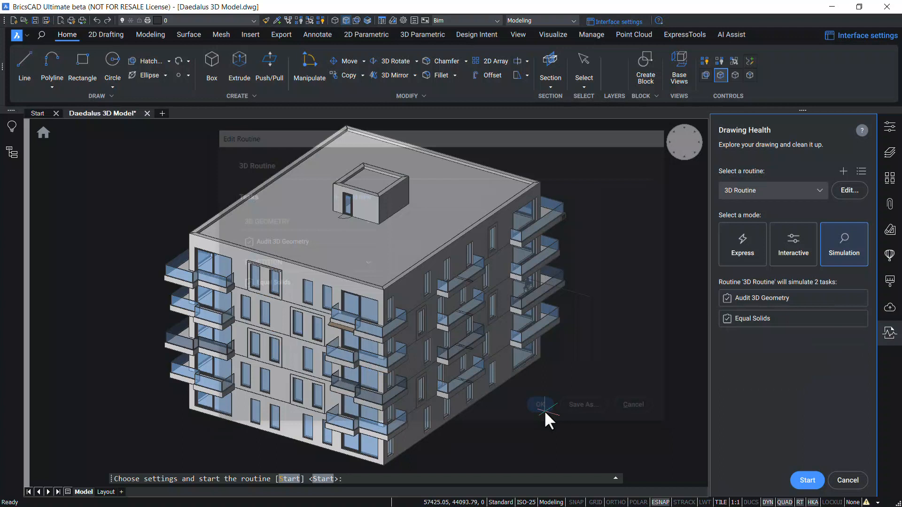
# Step: Select '3D Routine', switch to Express mode, and start the cleanup
pyautogui.click(772, 191)
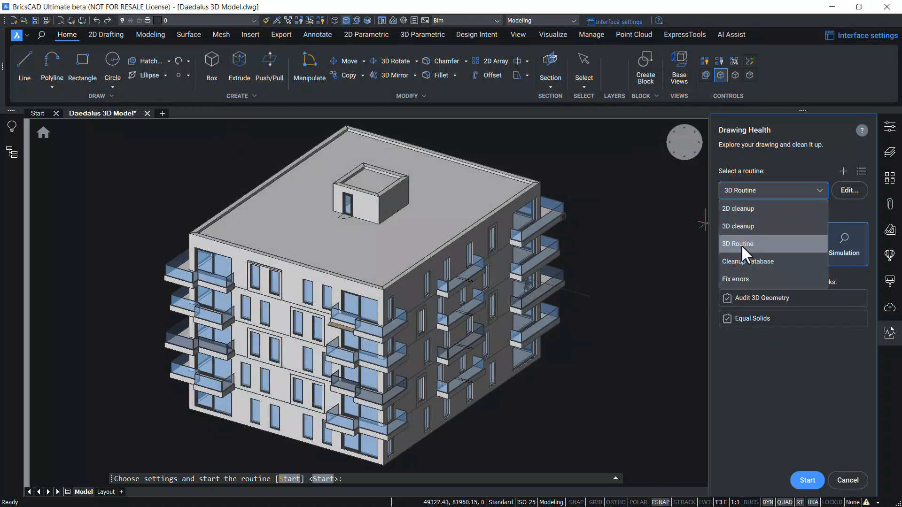
pyautogui.click(742, 244)
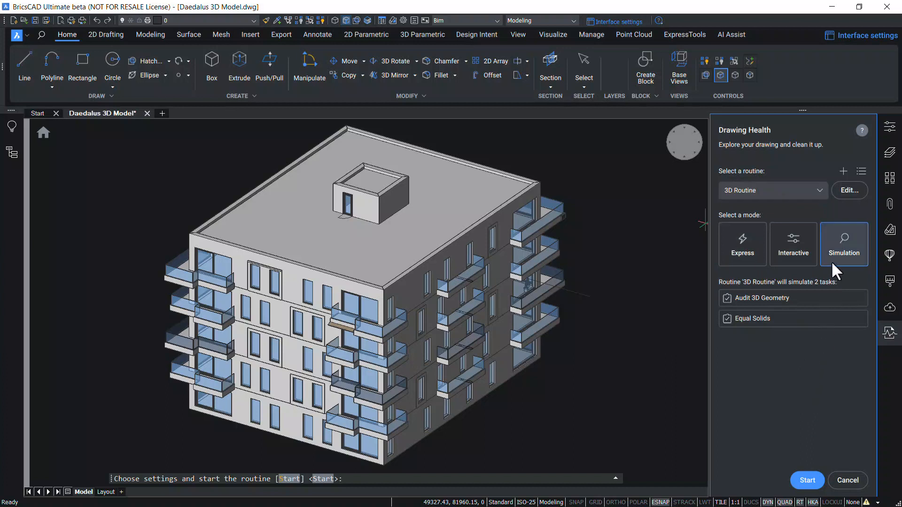
pyautogui.click(743, 244)
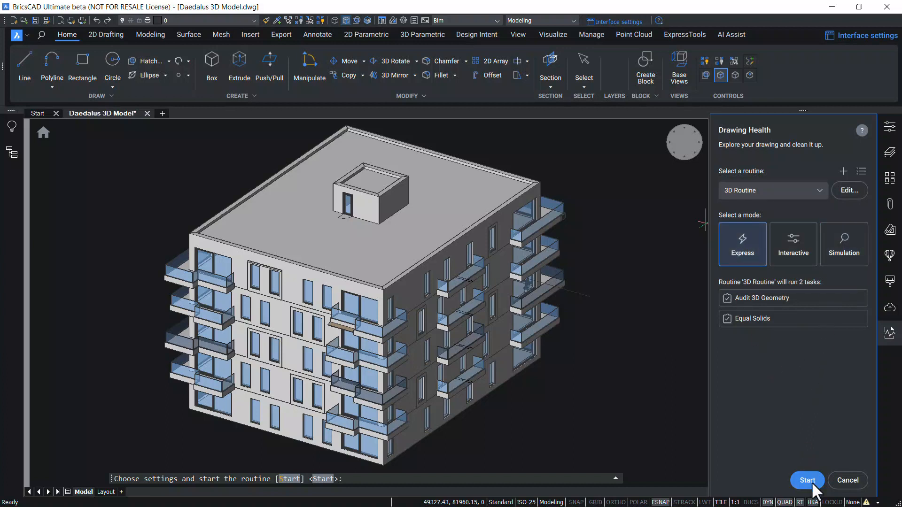
pyautogui.click(807, 480)
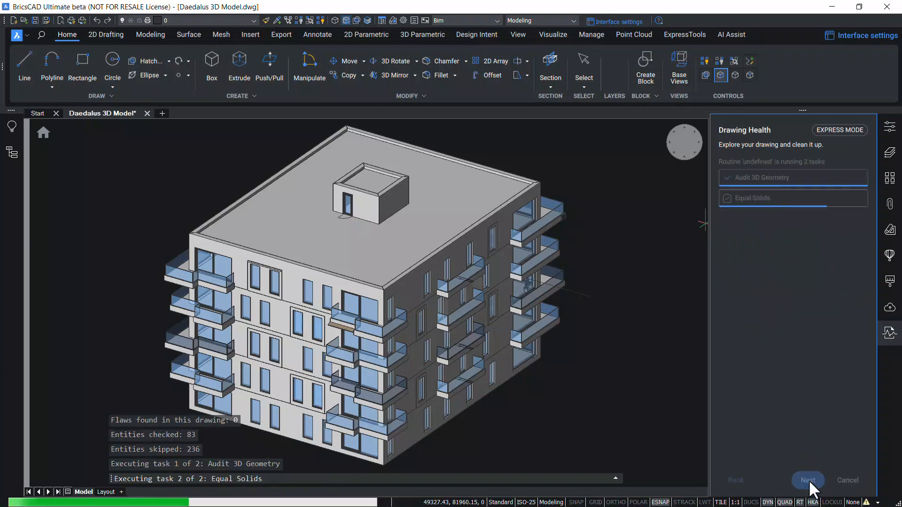
# Step: View the 3D Routine report showing 9 equal solids, then finish
pyautogui.click(808, 480)
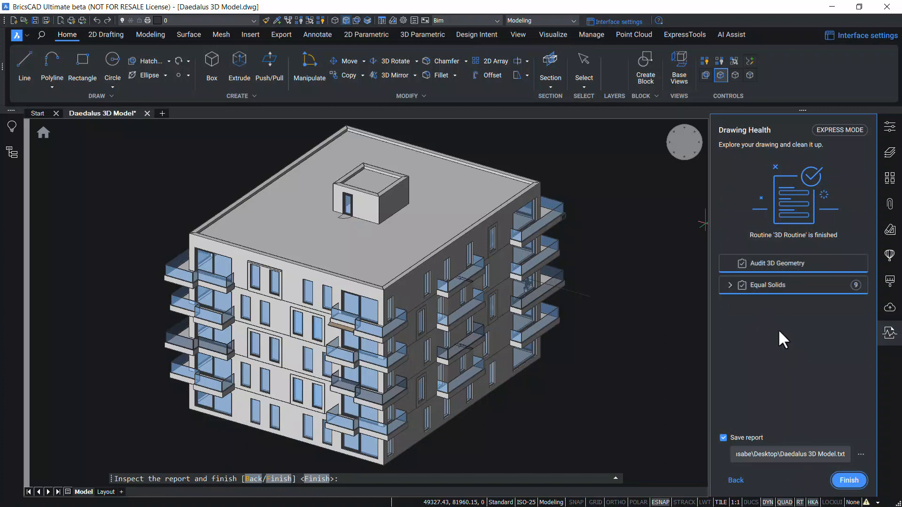
pyautogui.moveTo(793, 285)
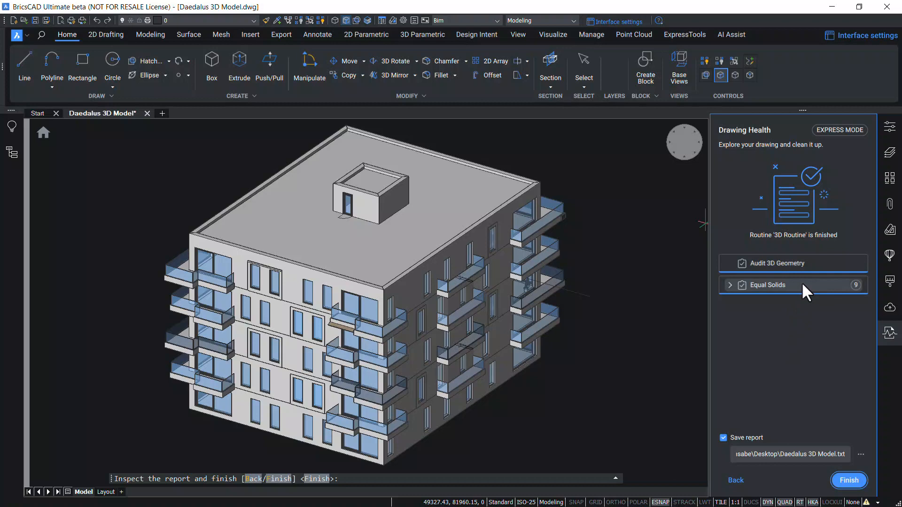
pyautogui.click(848, 480)
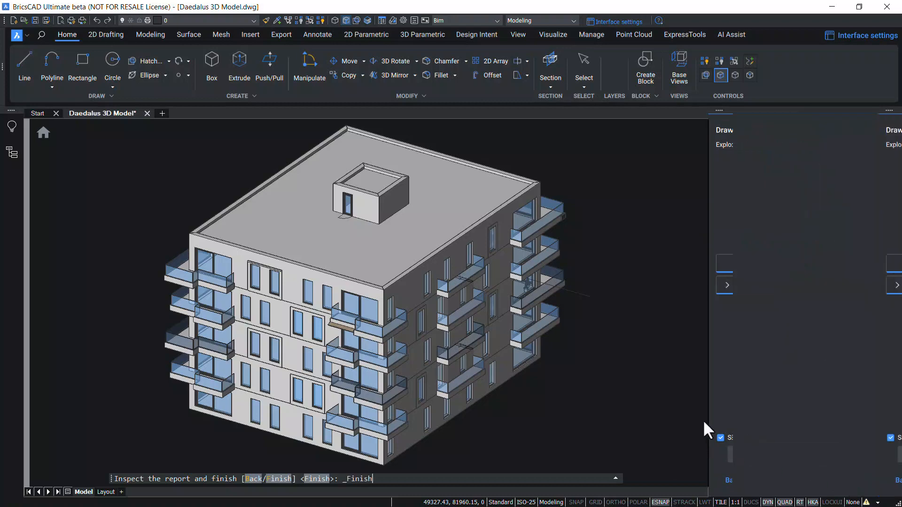